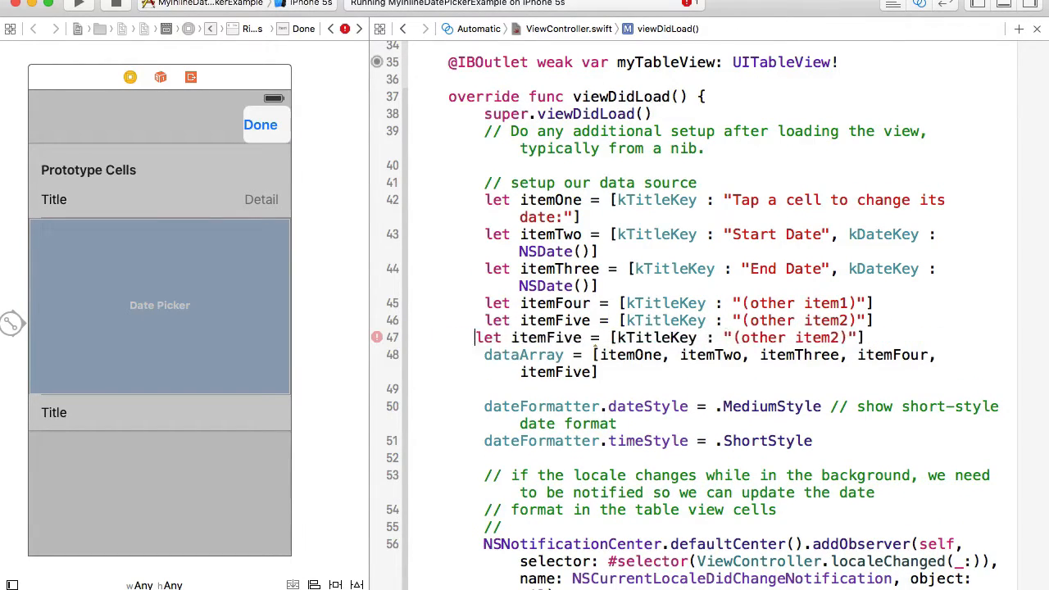
# Rename the duplicated itemFive to itemSix, append it to dataArray, and start a build
pyautogui.doubleClick(557, 337)
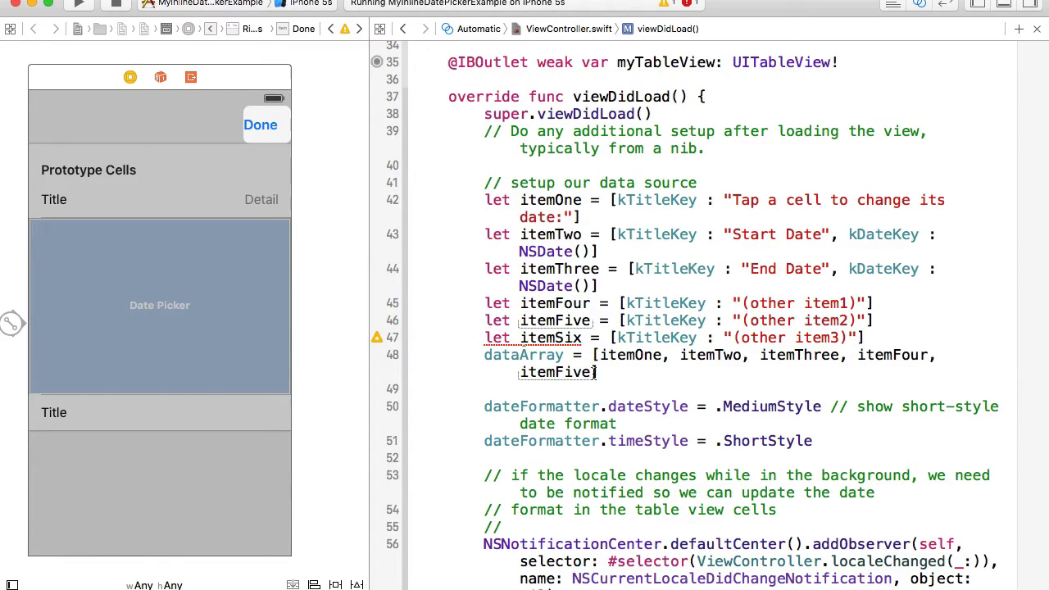
pyautogui.write(',itemSix')
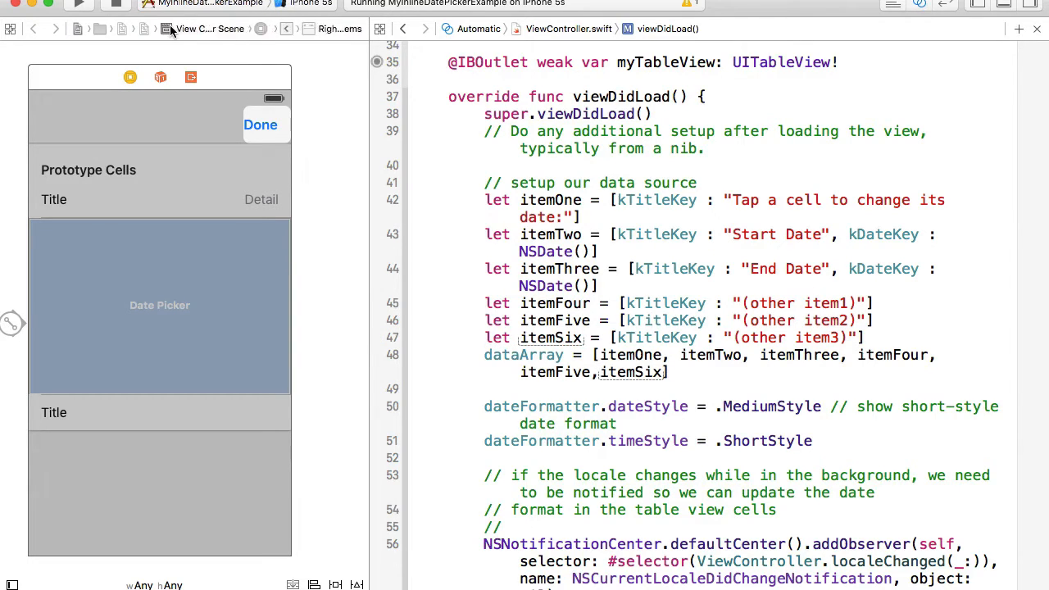
pyautogui.click(79, 4)
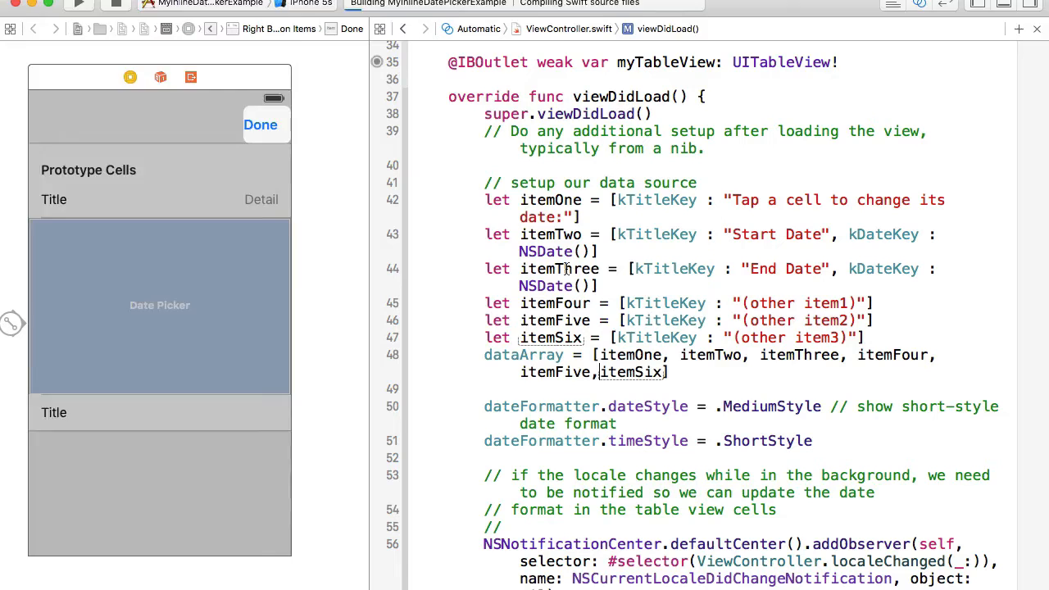
# Run the app in the iPhone 5s simulator, listing six rows through (other item3)
pyautogui.click(78, 5)
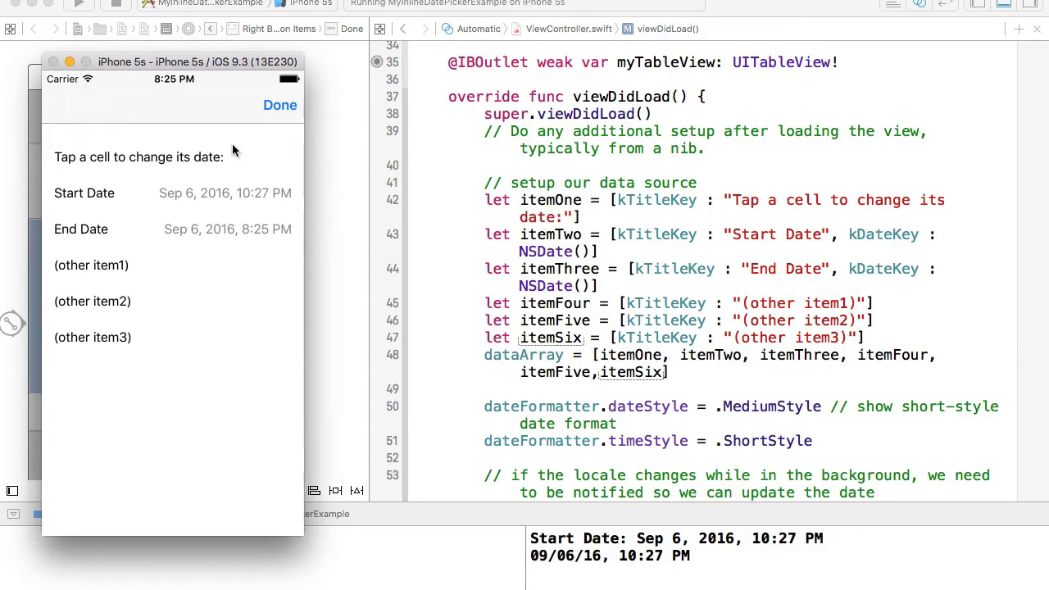
pyautogui.moveTo(145, 261)
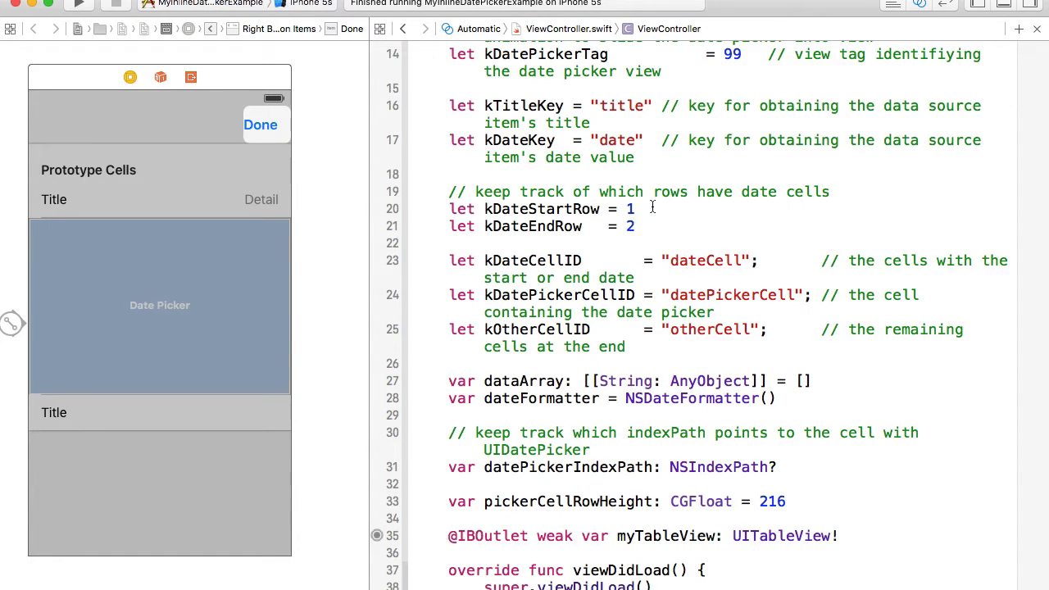
# Stop the simulator run and review kDateStartRow, kDateEndRow and the viewDidLoad data source
pyautogui.click(641, 227)
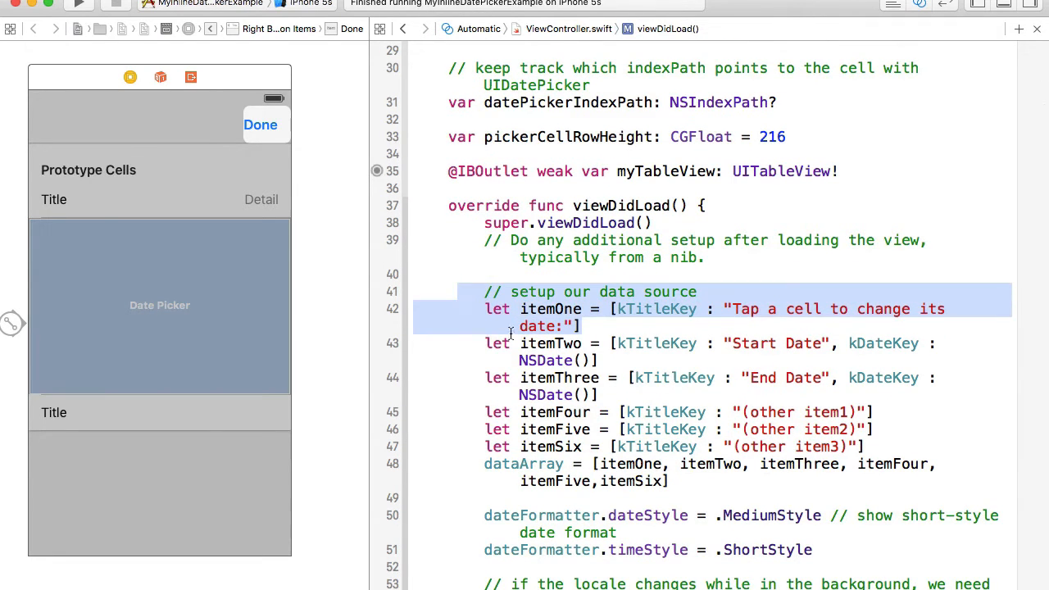
pyautogui.click(467, 353)
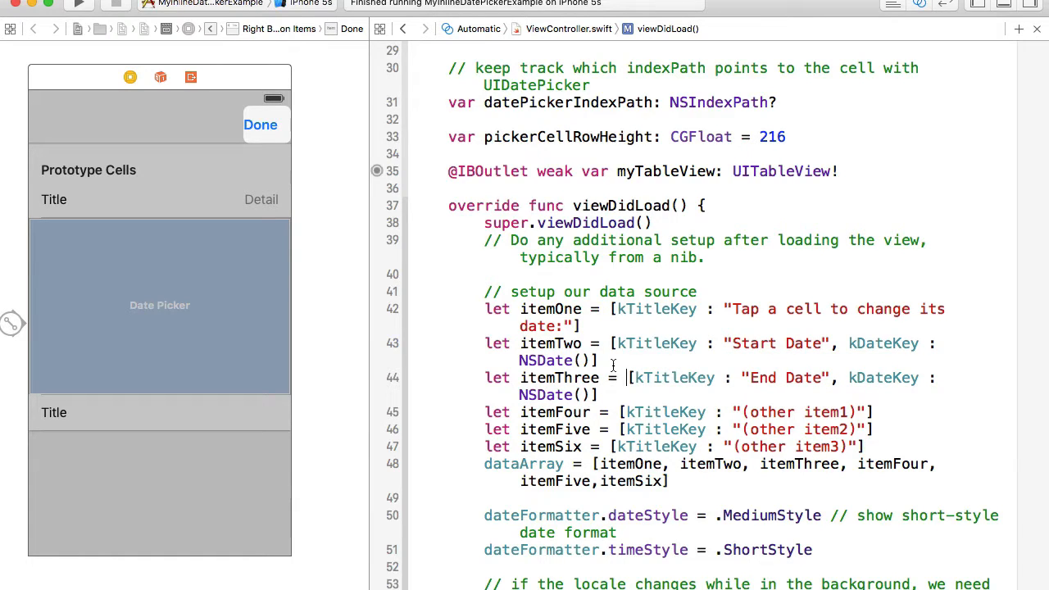
pyautogui.moveTo(619, 463)
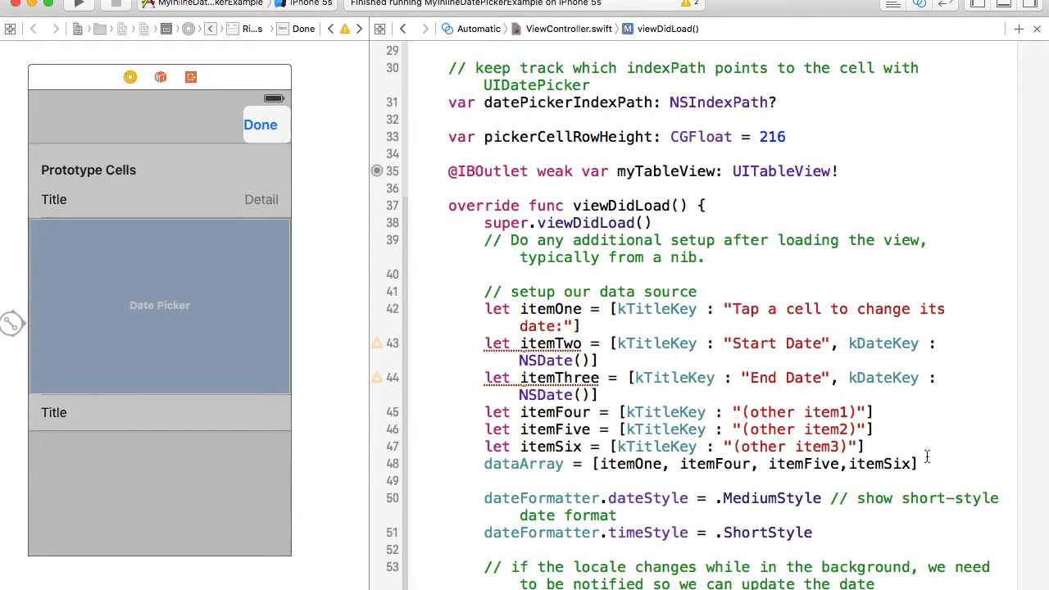
# Move itemTwo and itemThree to the end of dataArray, after itemSix
pyautogui.write(',')
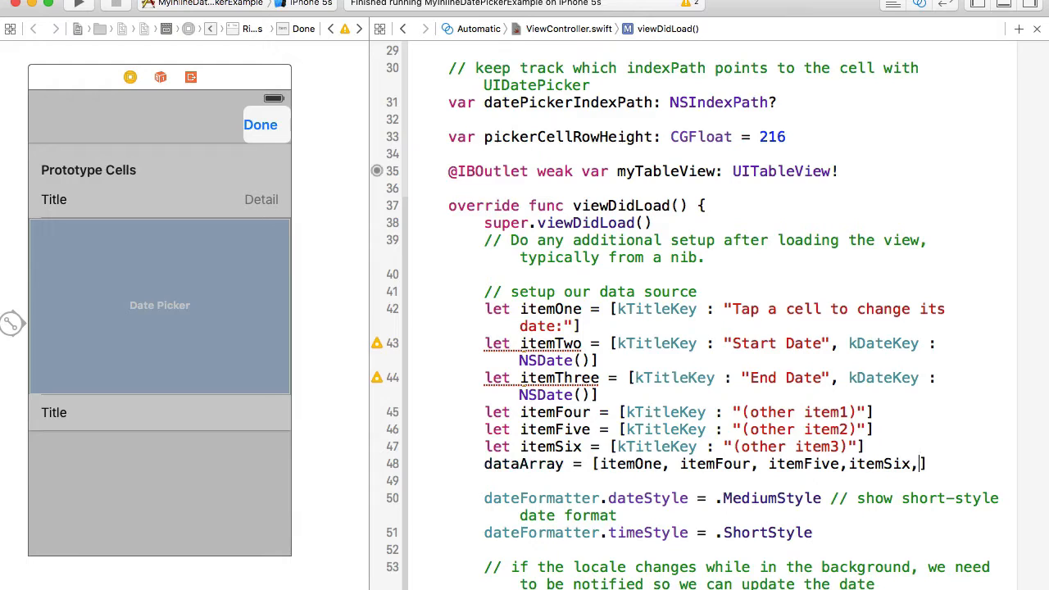
pyautogui.write('itemTwo, itemThree,')
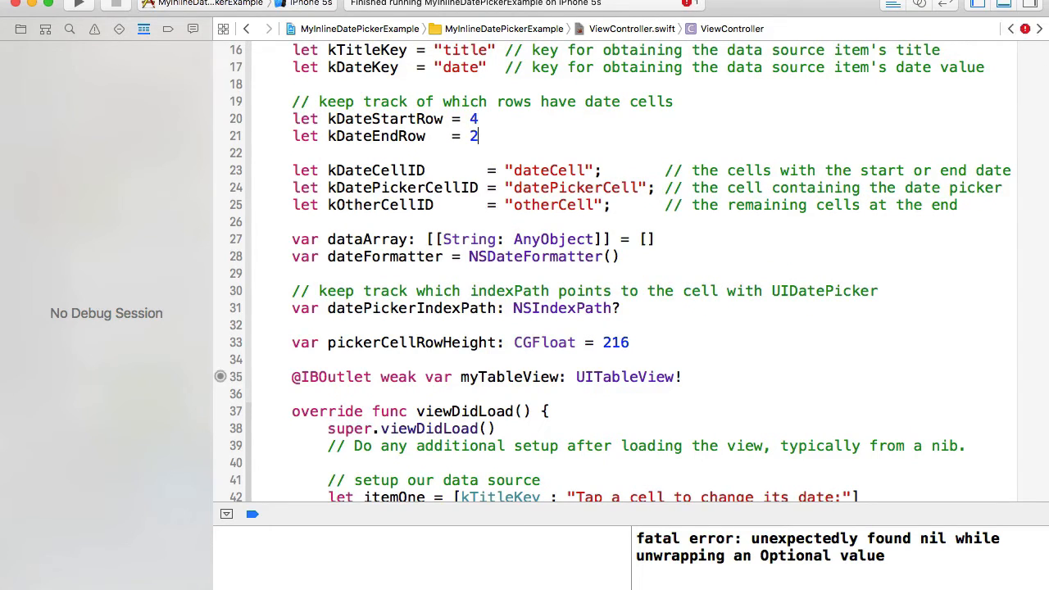
# Set kDateEndRow to 5, run the app, change the Start Date picker and tap Done
pyautogui.write('5')
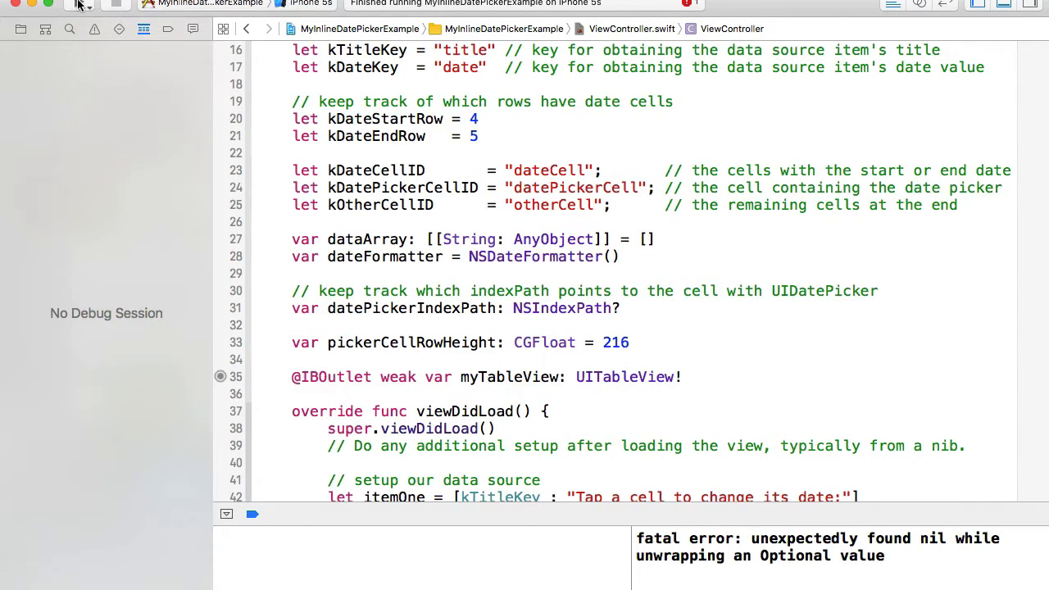
pyautogui.click(80, 5)
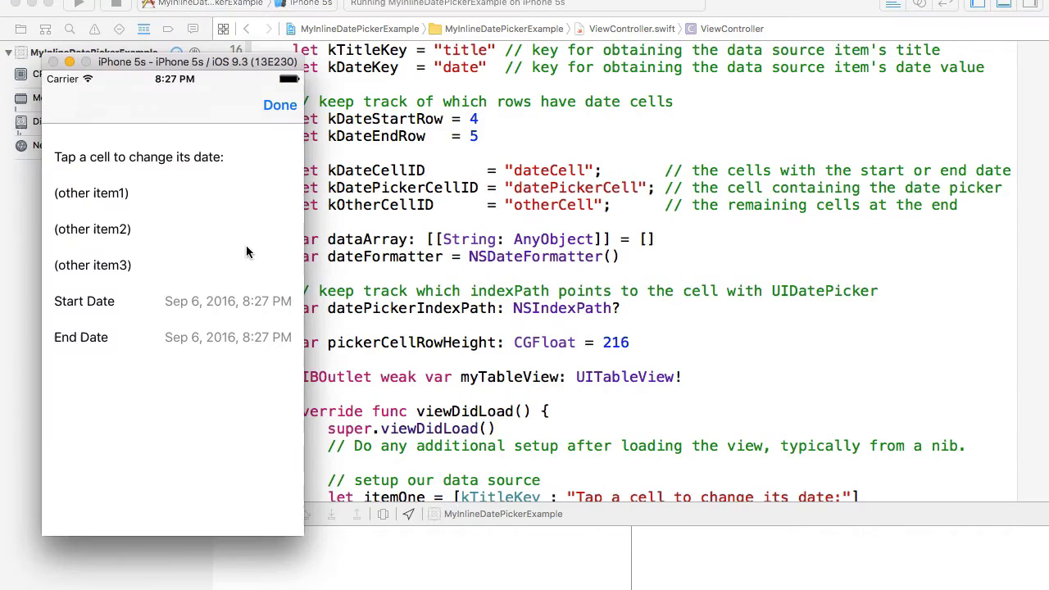
pyautogui.moveTo(138, 205)
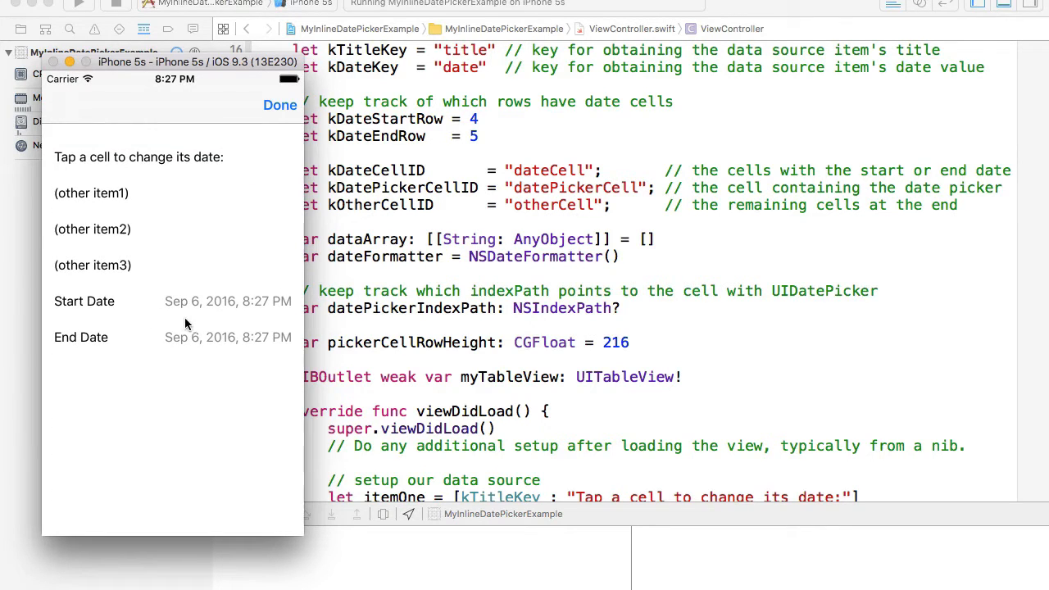
pyautogui.click(84, 301)
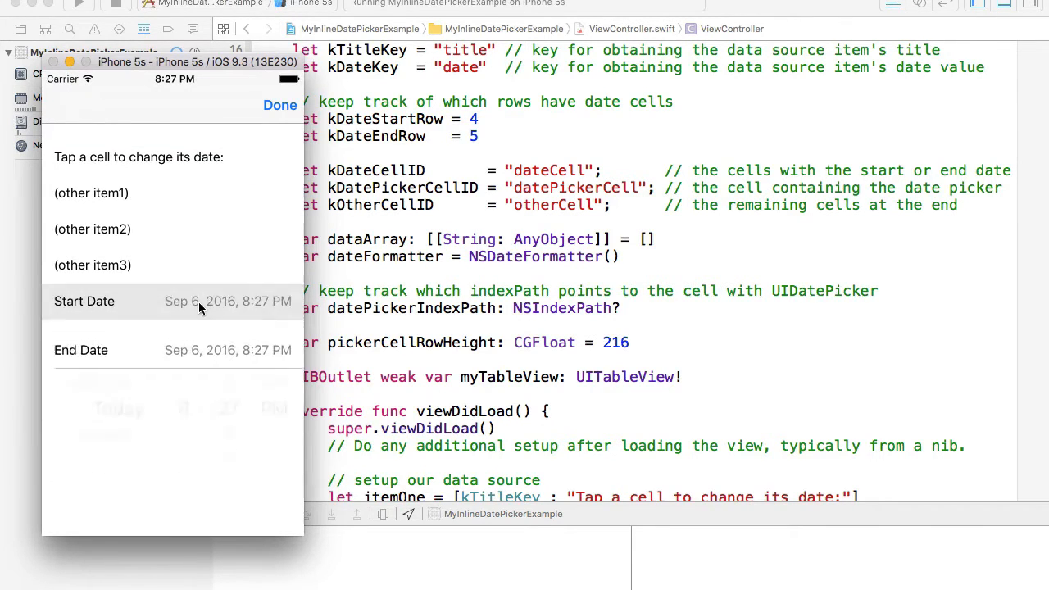
pyautogui.click(83, 301)
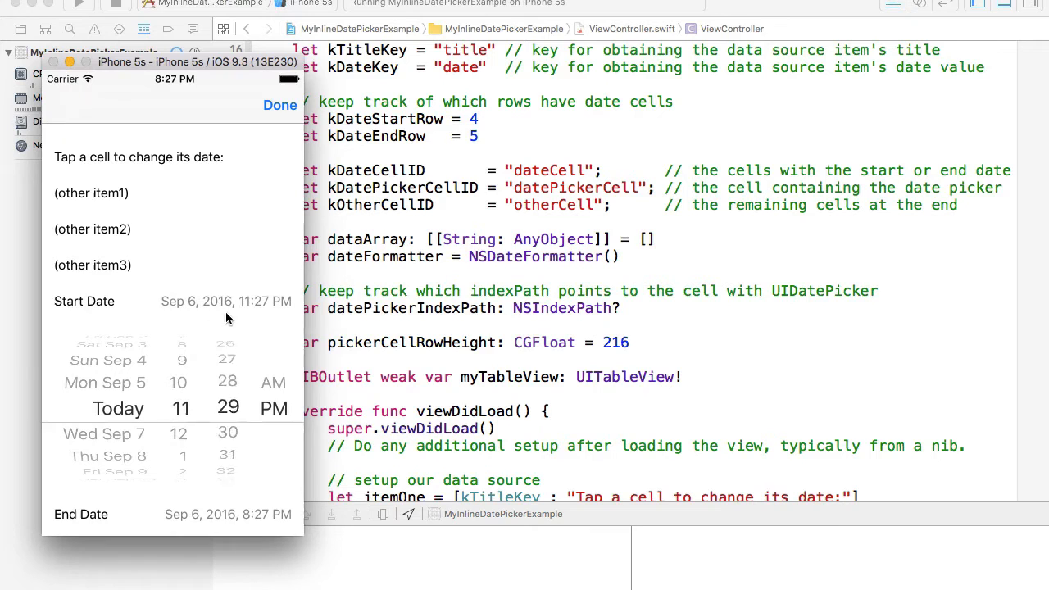
pyautogui.click(279, 105)
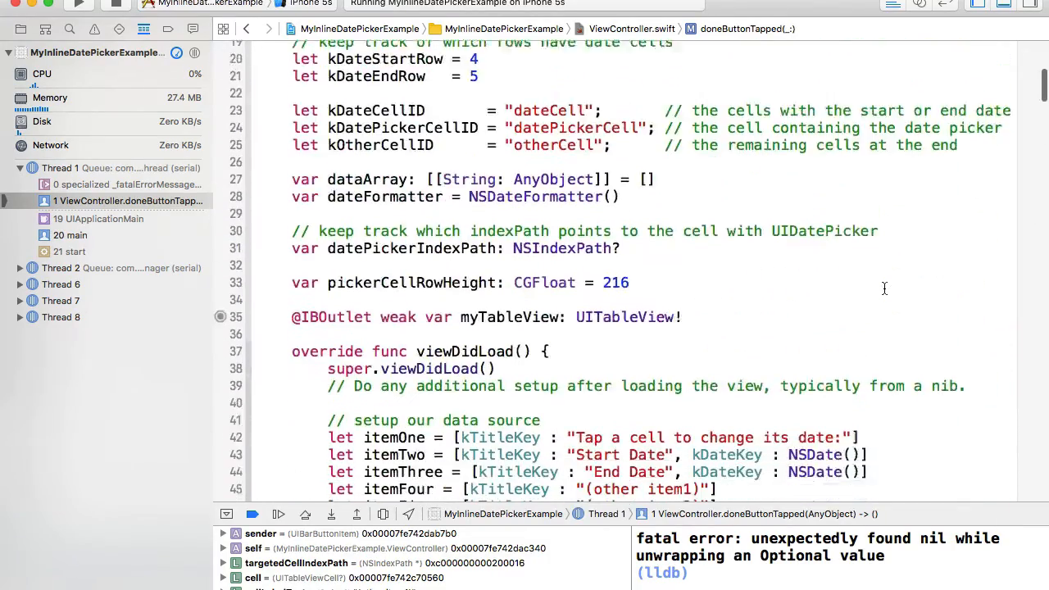
# Inspect the crash, select itemTwo in dataArray, and tap Start Date in the rerun app
pyautogui.scroll(-3)
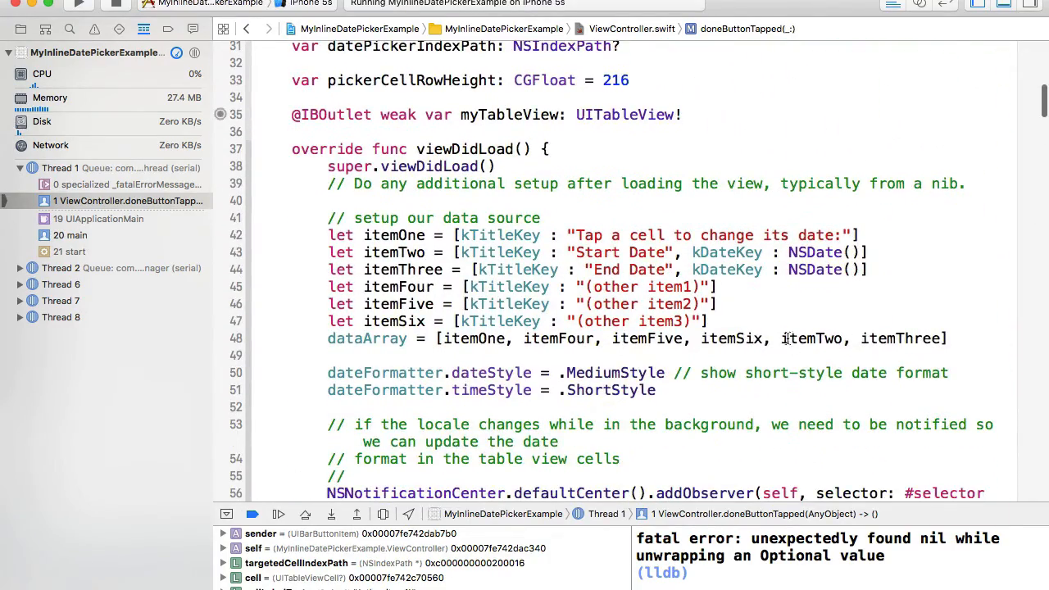
pyautogui.doubleClick(810, 338)
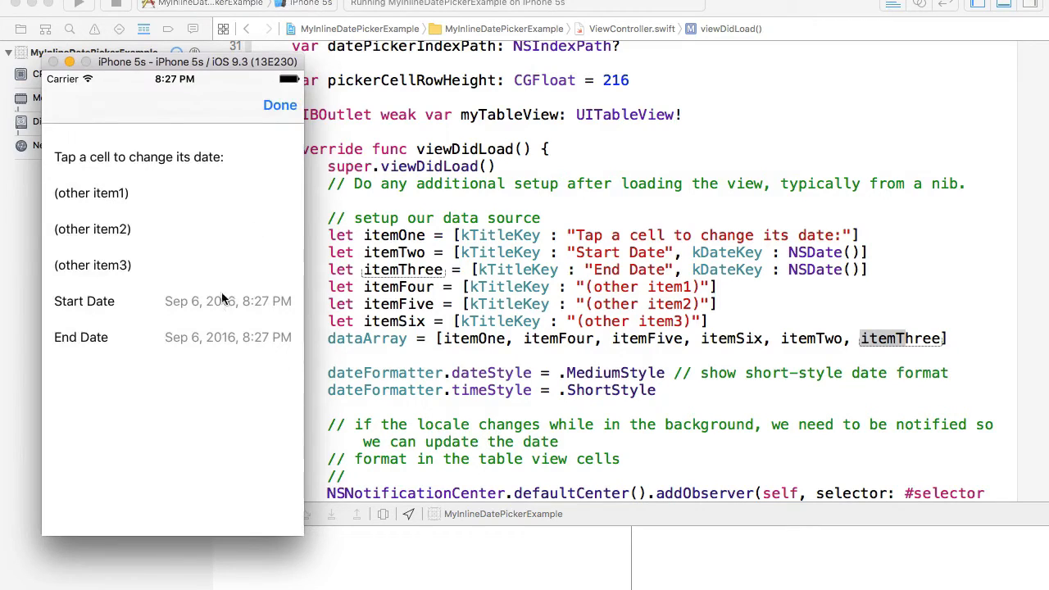
pyautogui.click(84, 301)
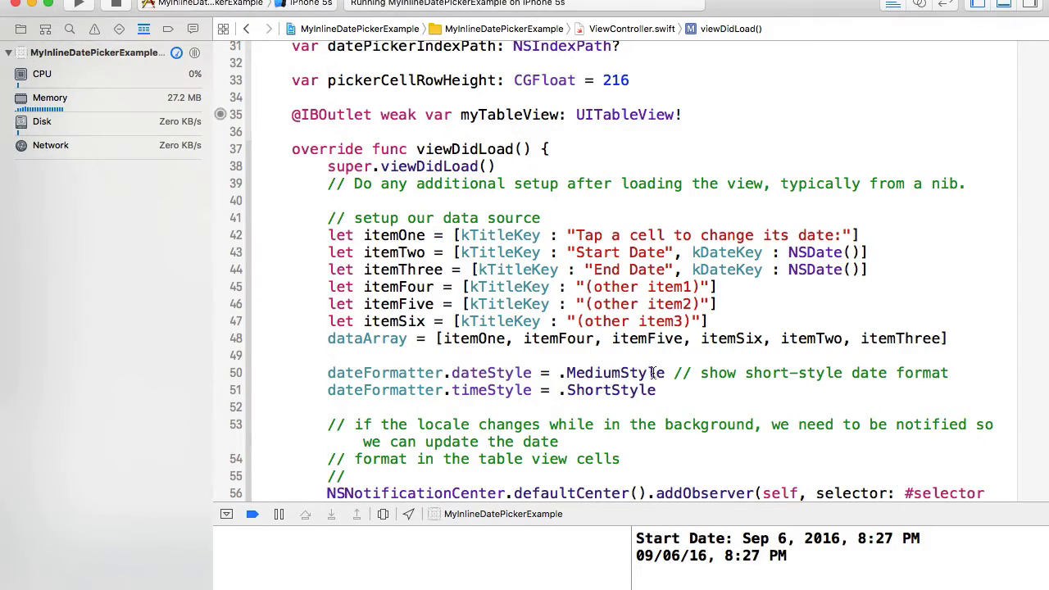
# Run the app with dateStyle .LongStyle, then revert it to .MediumStyle
pyautogui.doubleClick(612, 373)
pyautogui.write('Long')
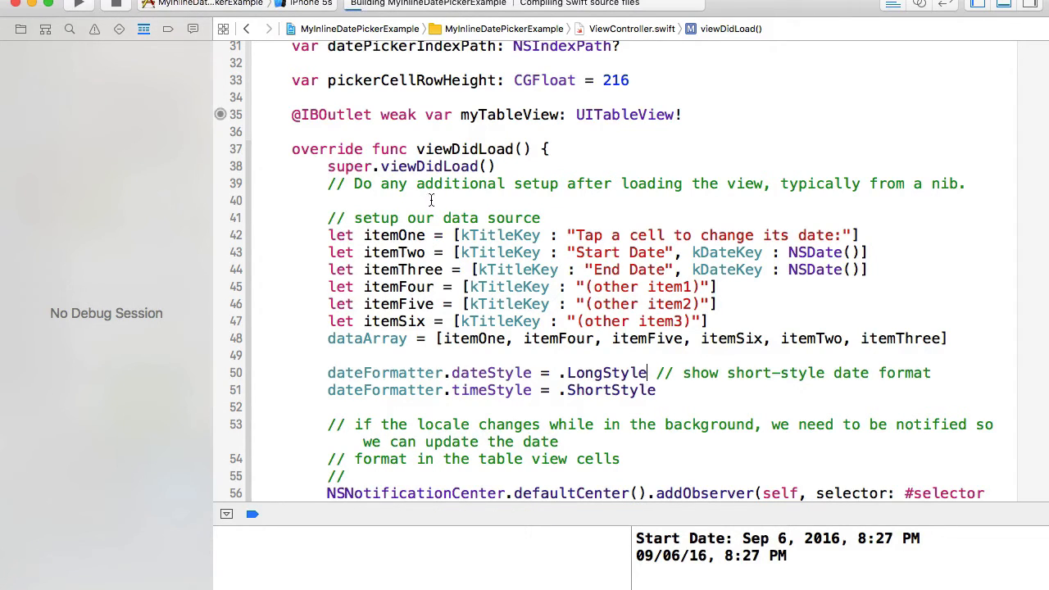
pyautogui.click(79, 5)
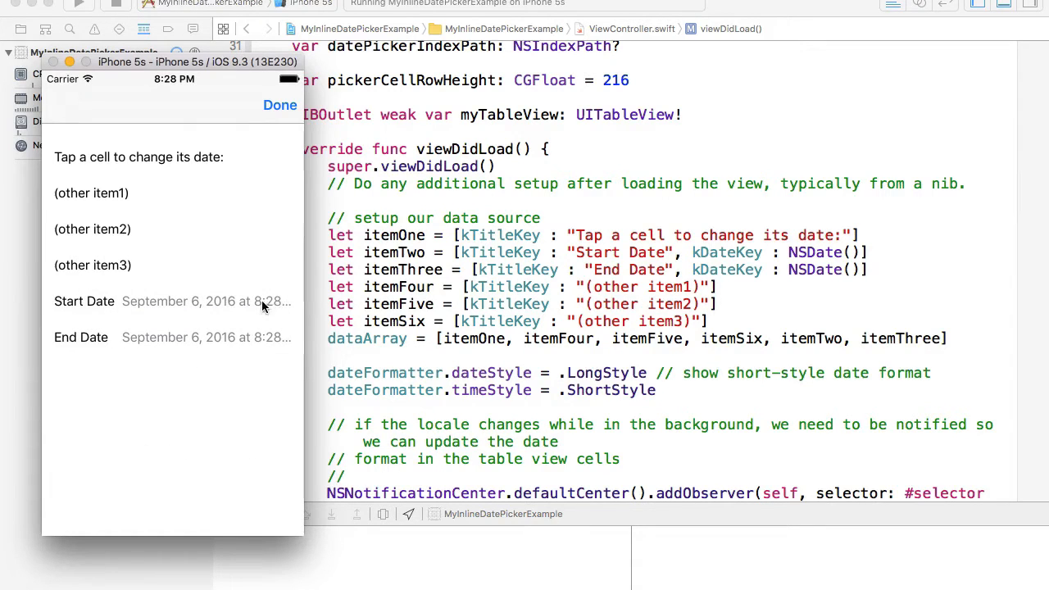
pyautogui.doubleClick(605, 372)
pyautogui.write('Medium')
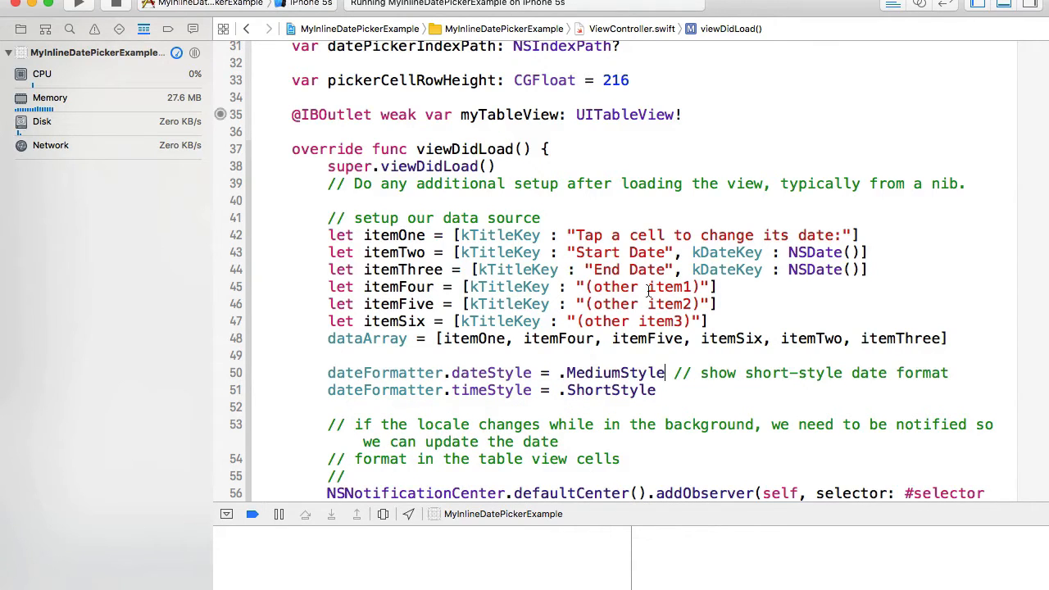
pyautogui.scroll(-3)
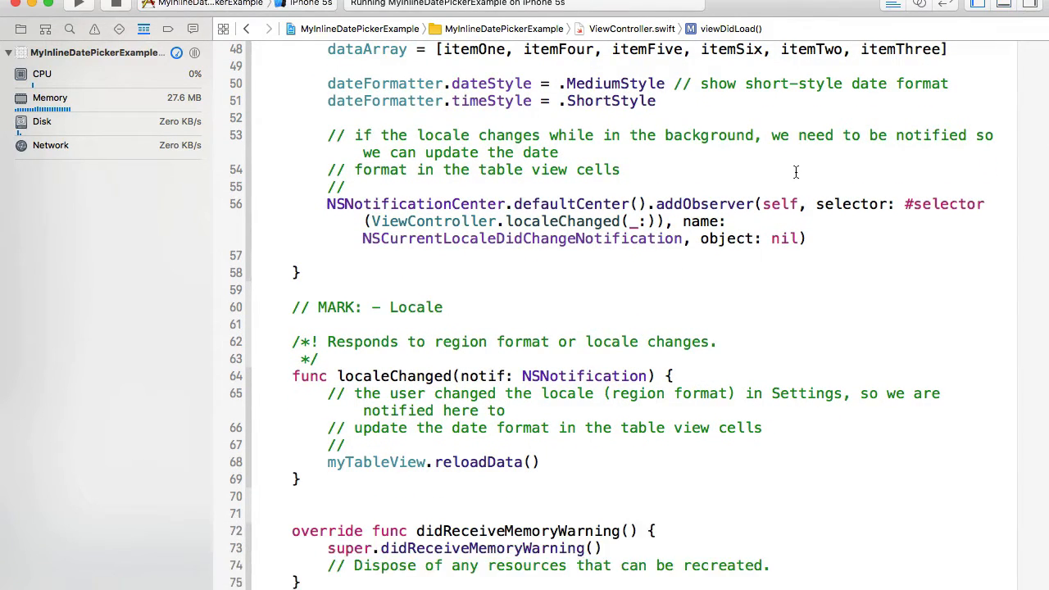
pyautogui.scroll(3)
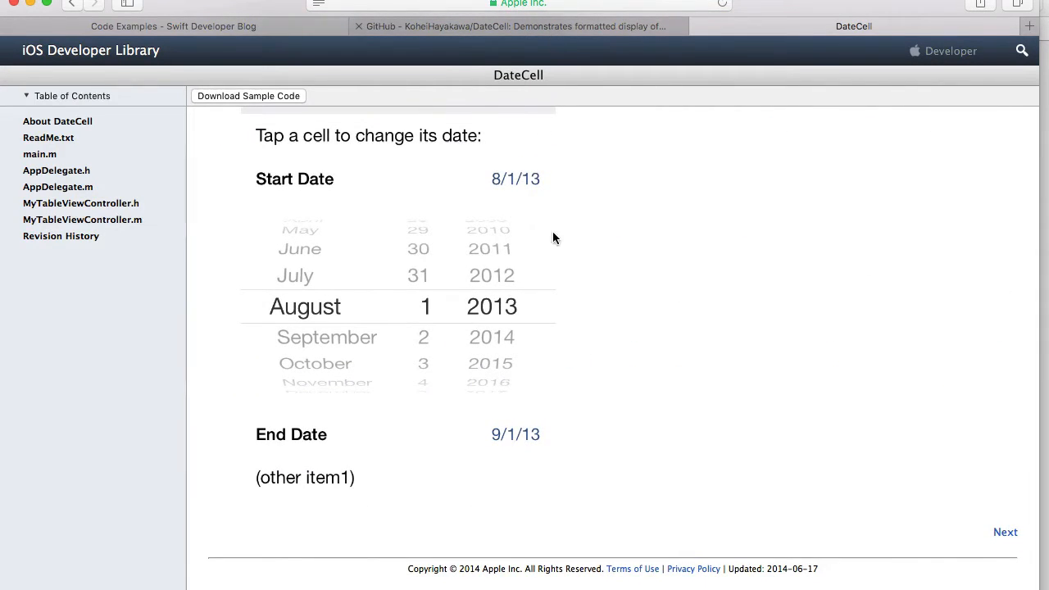
# View Apple's DateCell sample page in Safari's iOS Developer Library
pyautogui.click(516, 25)
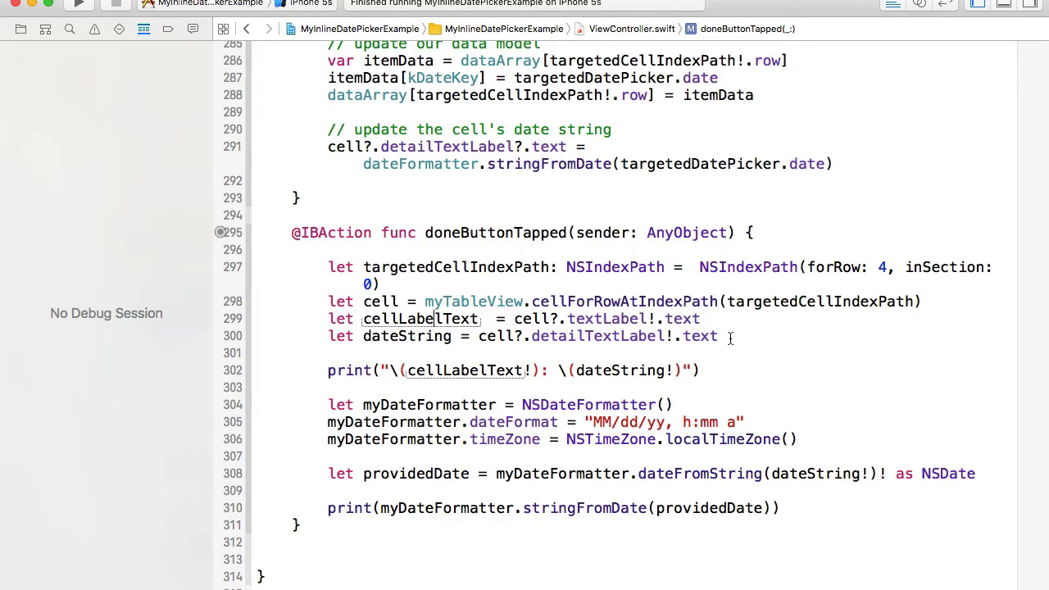
# Select the dateString line in doneButtonTapped, which reads row 4's detail text
pyautogui.doubleClick(622, 336)
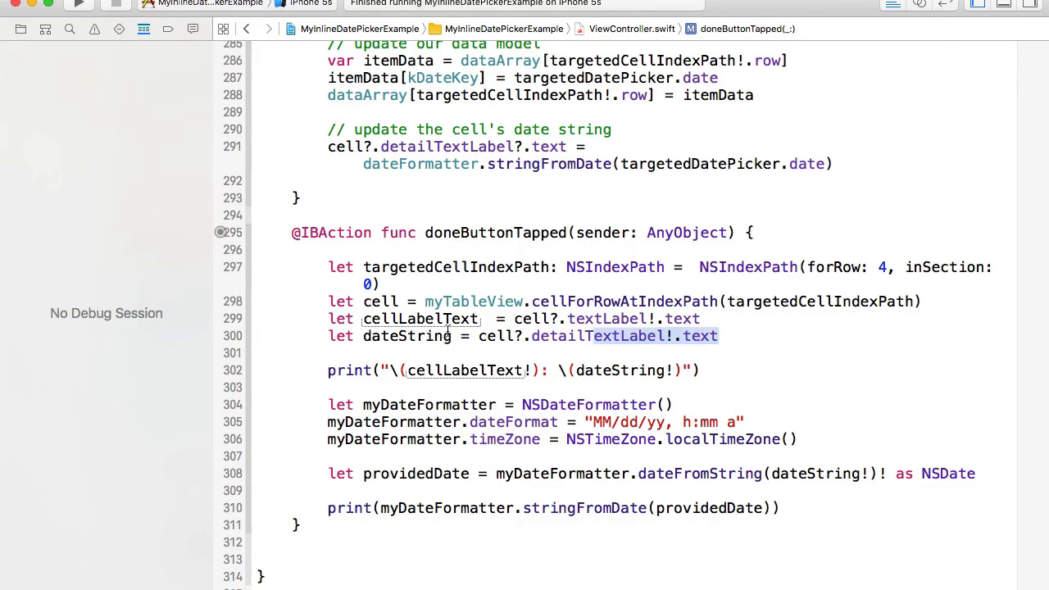